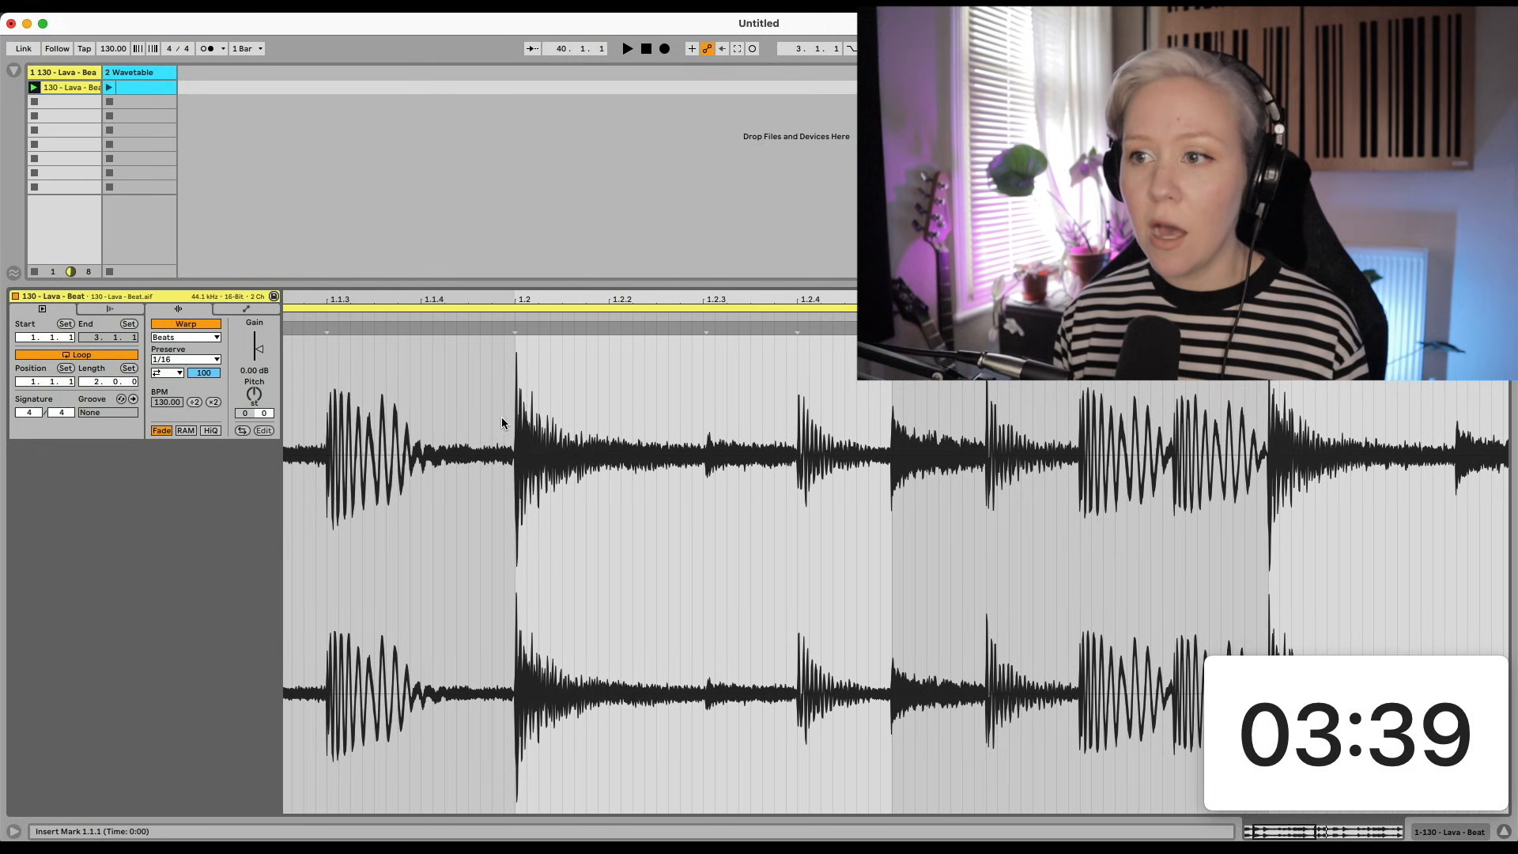
mouse_move(670, 460)
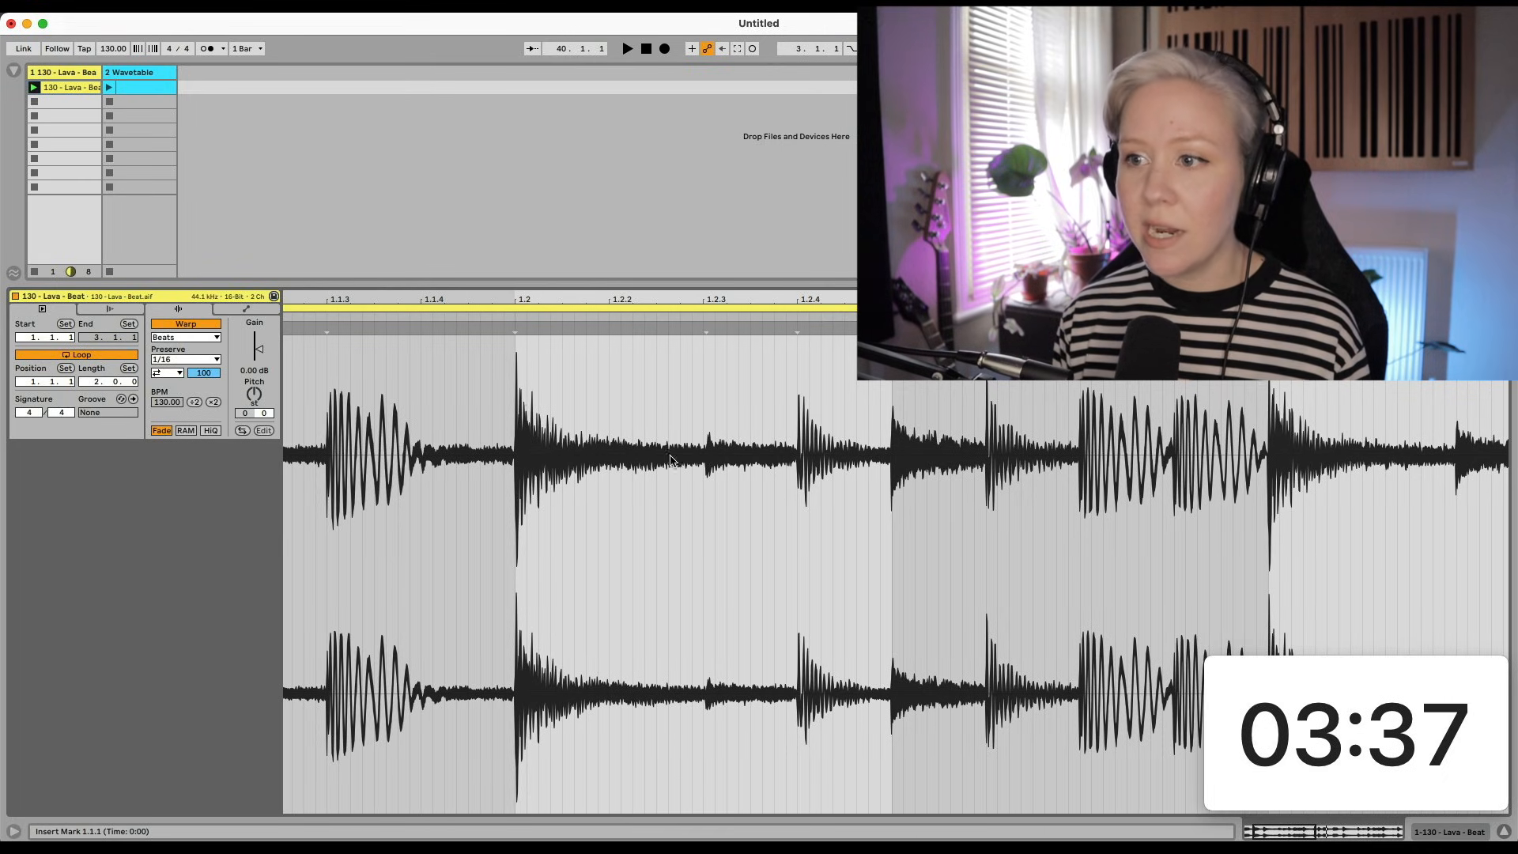
mouse_move(512, 460)
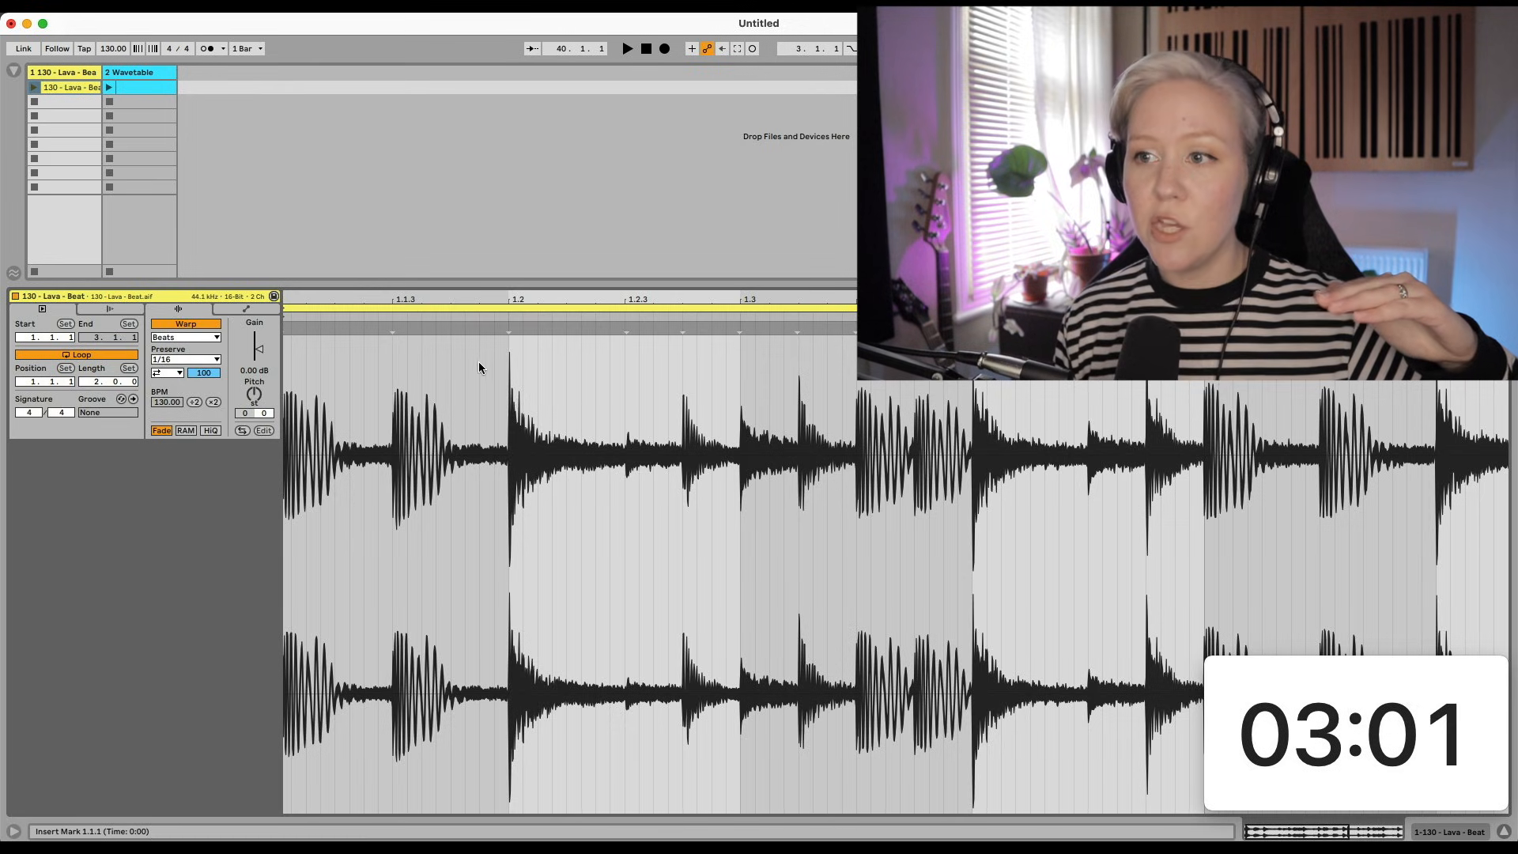
mouse_move(556, 415)
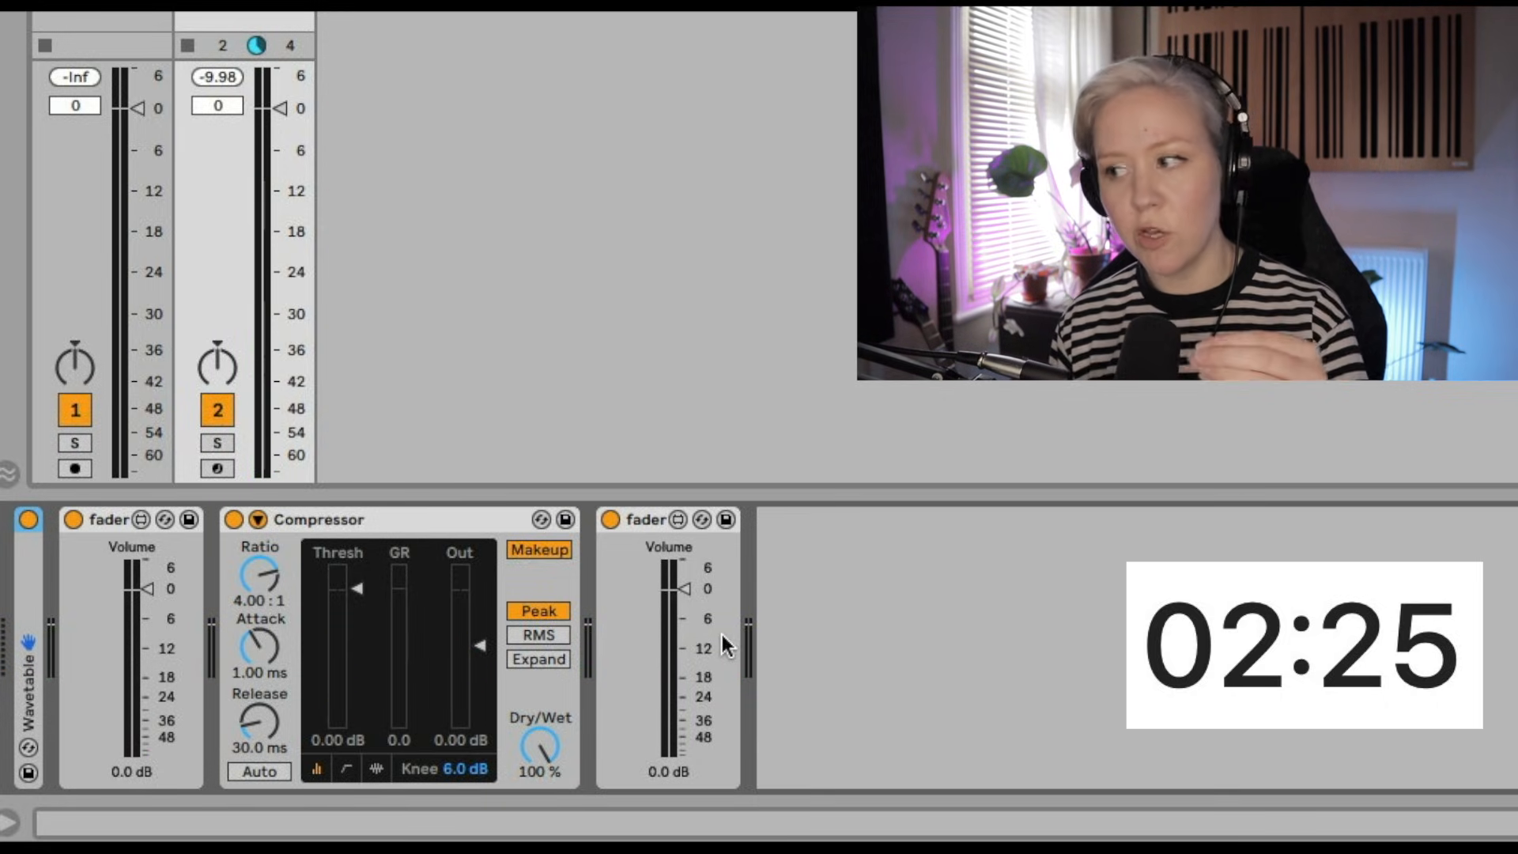
mouse_move(106, 670)
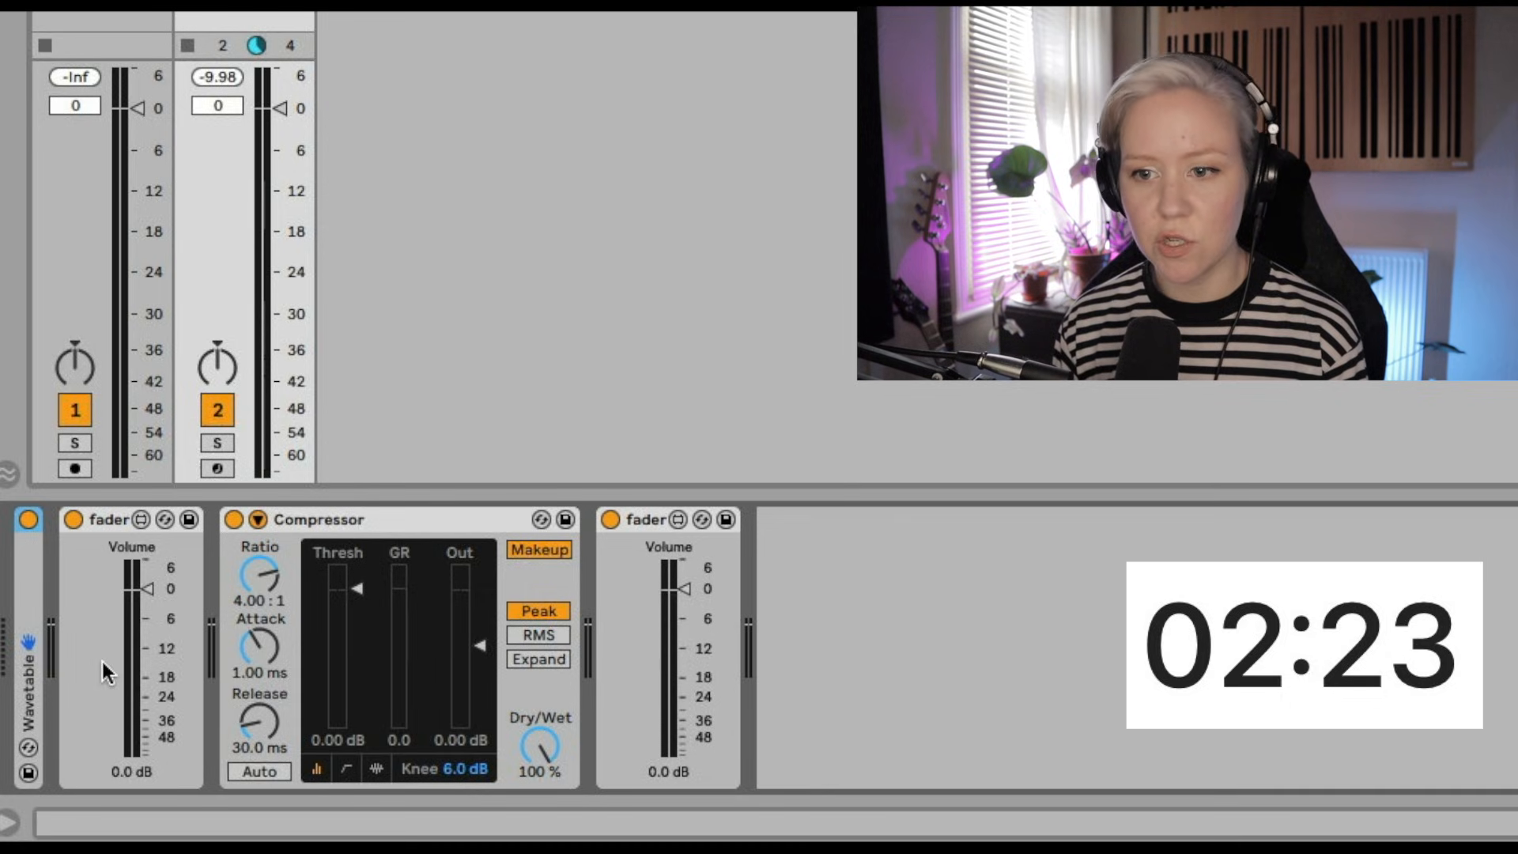
mouse_move(266, 688)
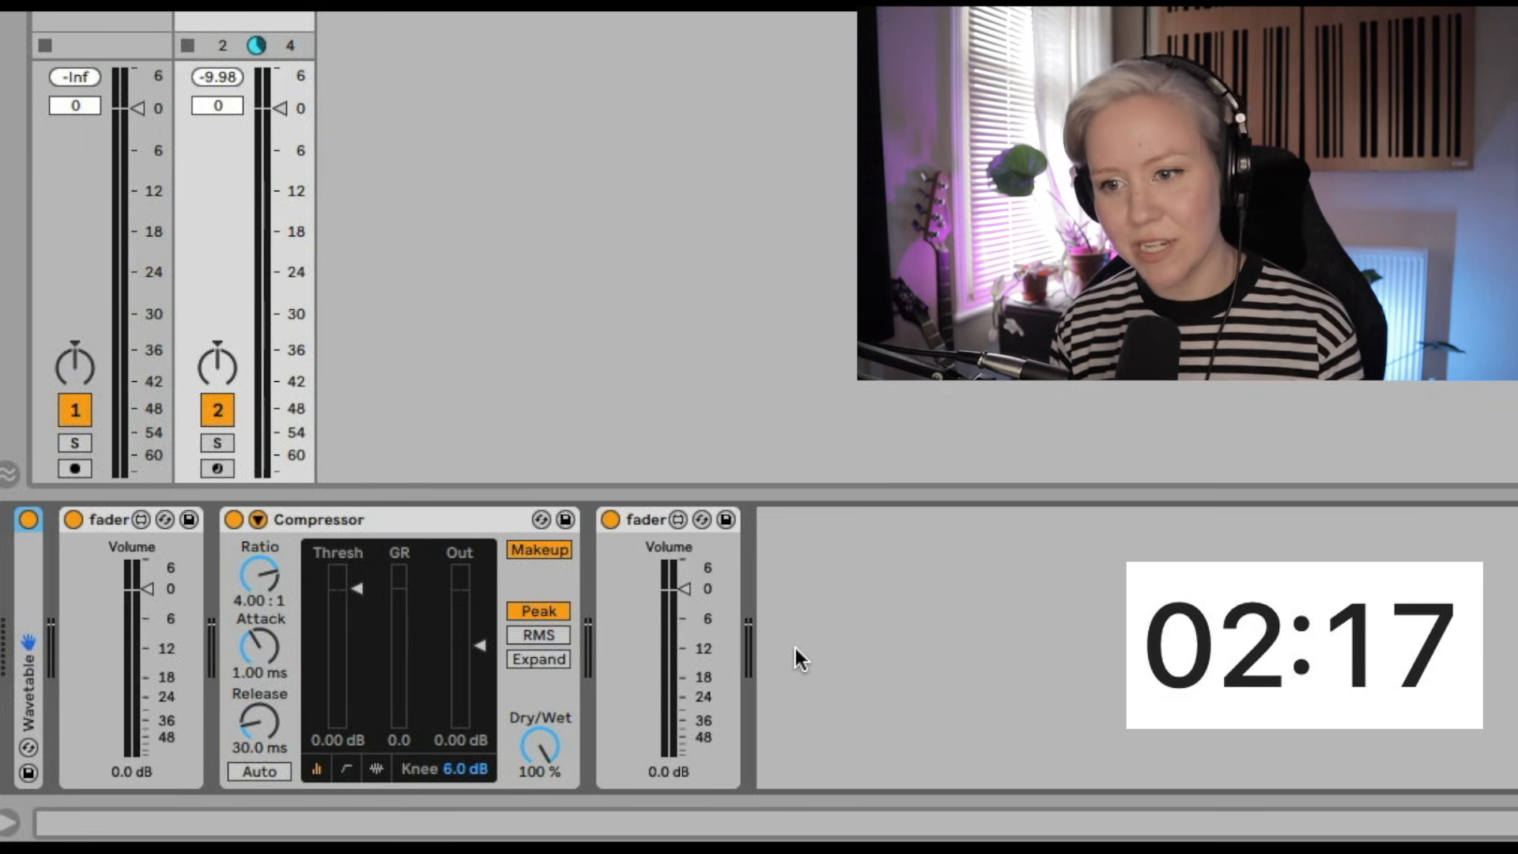
mouse_move(364, 598)
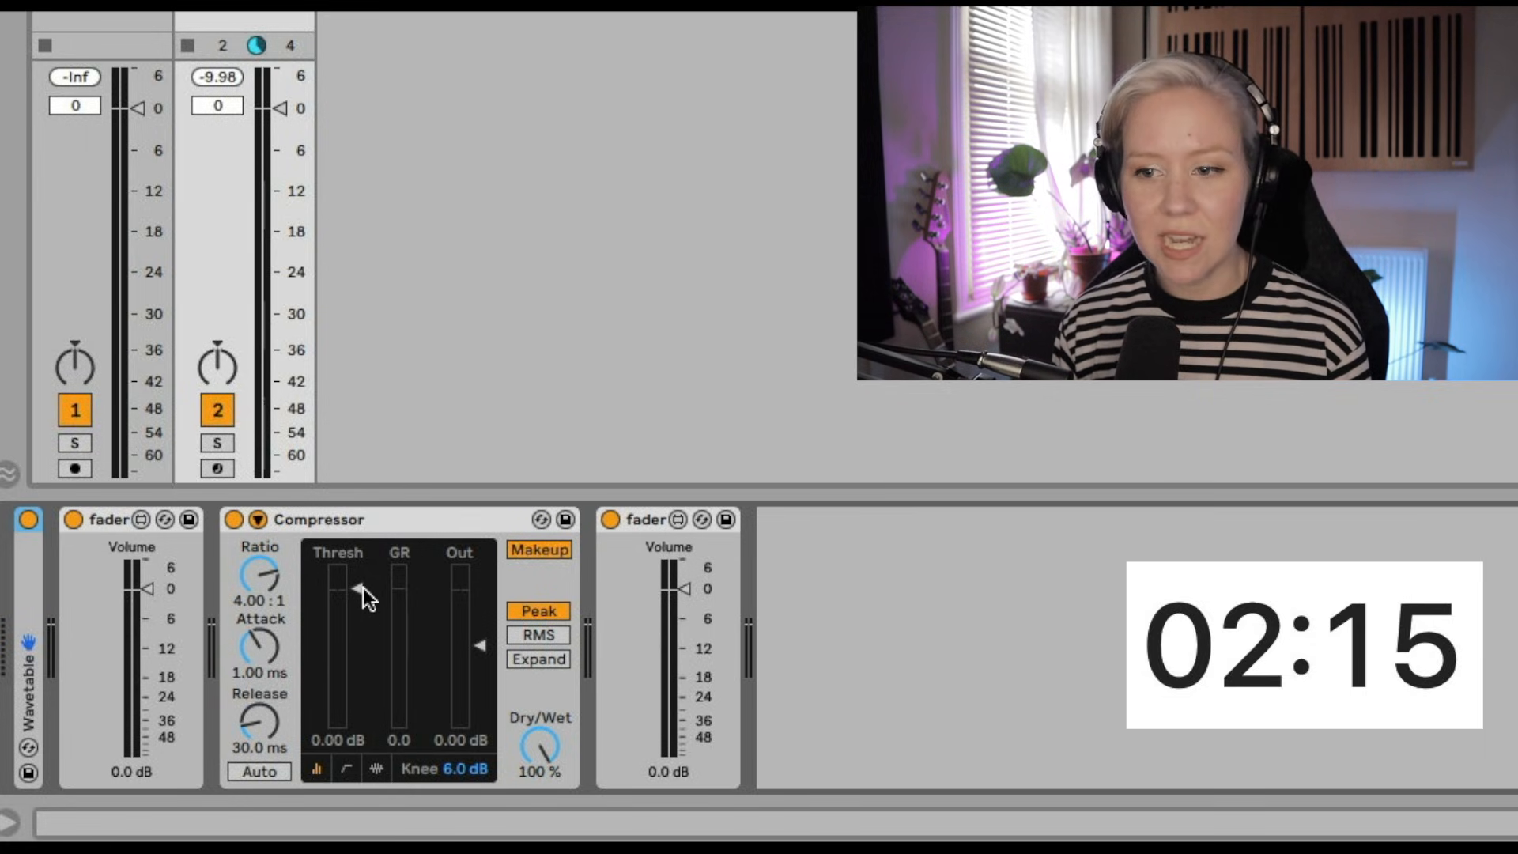
- Bring the Thresh slider down in stages from 0 dB to -24.0 dB
left_click_drag(359, 580, 359, 635)
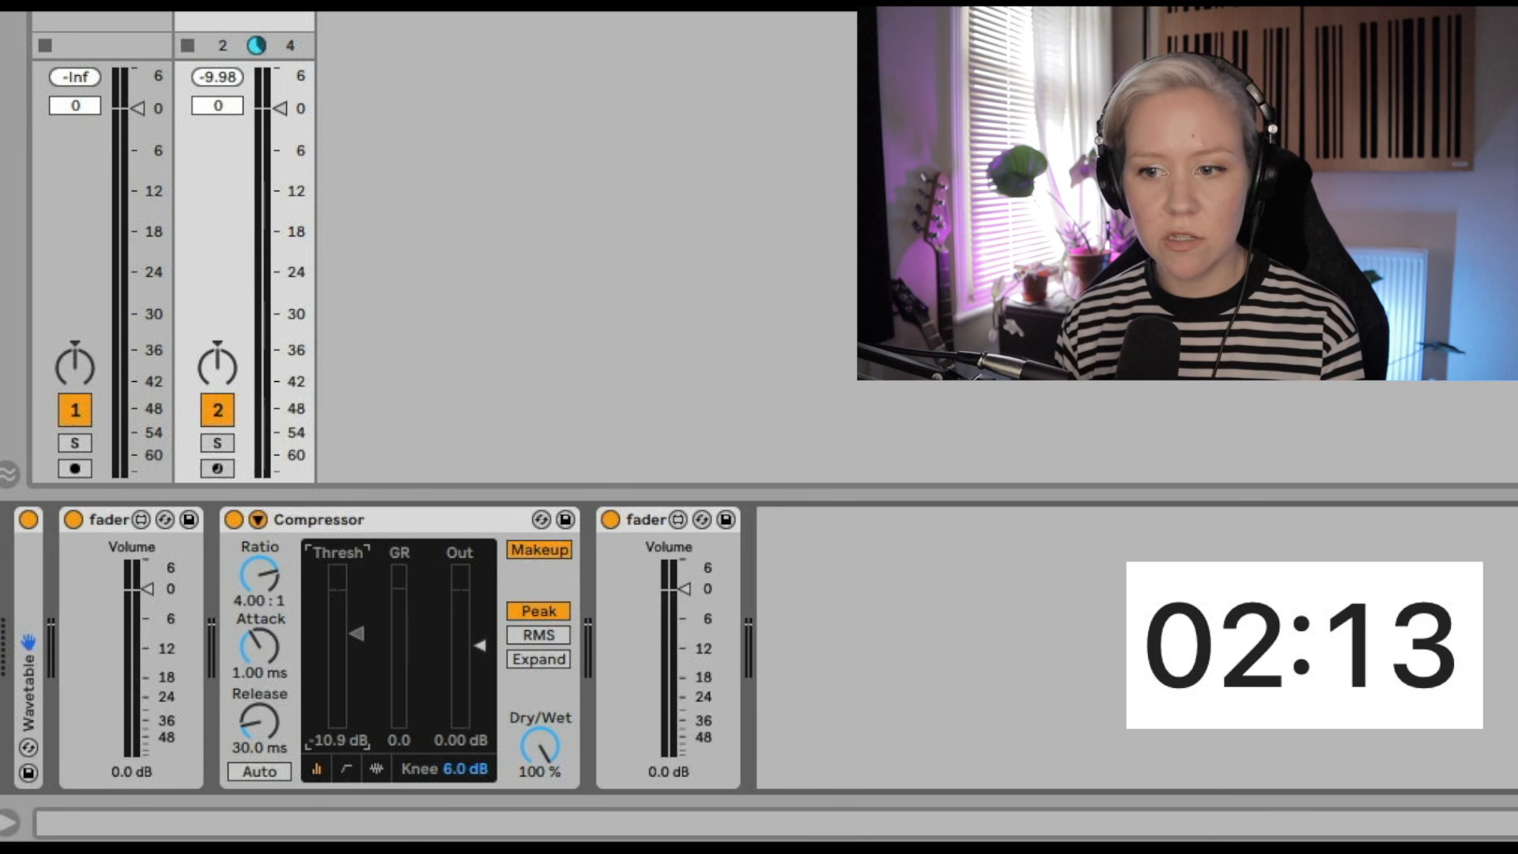
left_click_drag(357, 633, 357, 674)
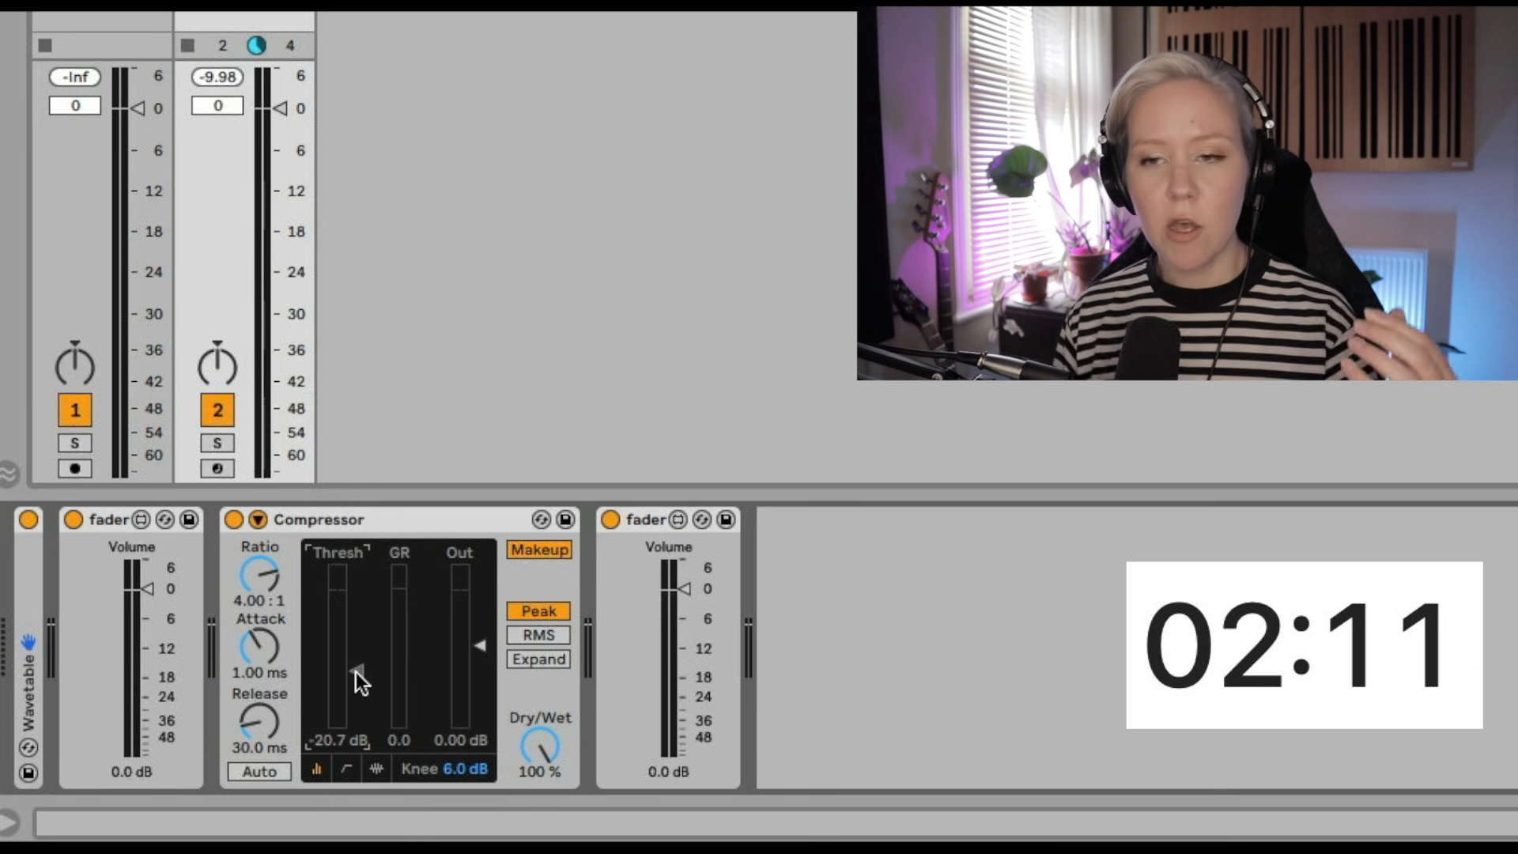
left_click_drag(358, 670, 357, 588)
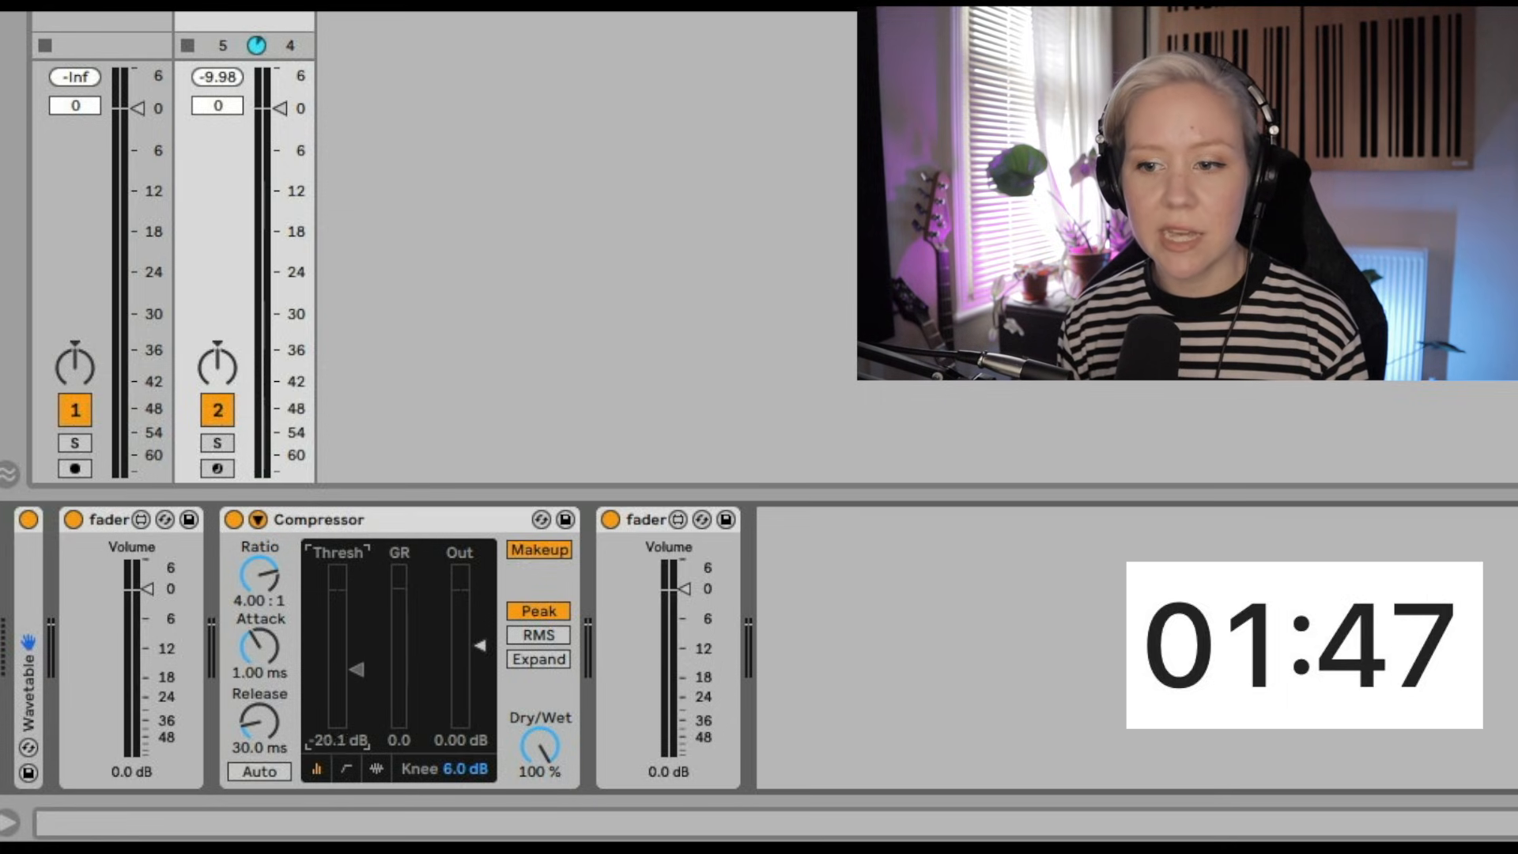
left_click_drag(348, 667, 359, 674)
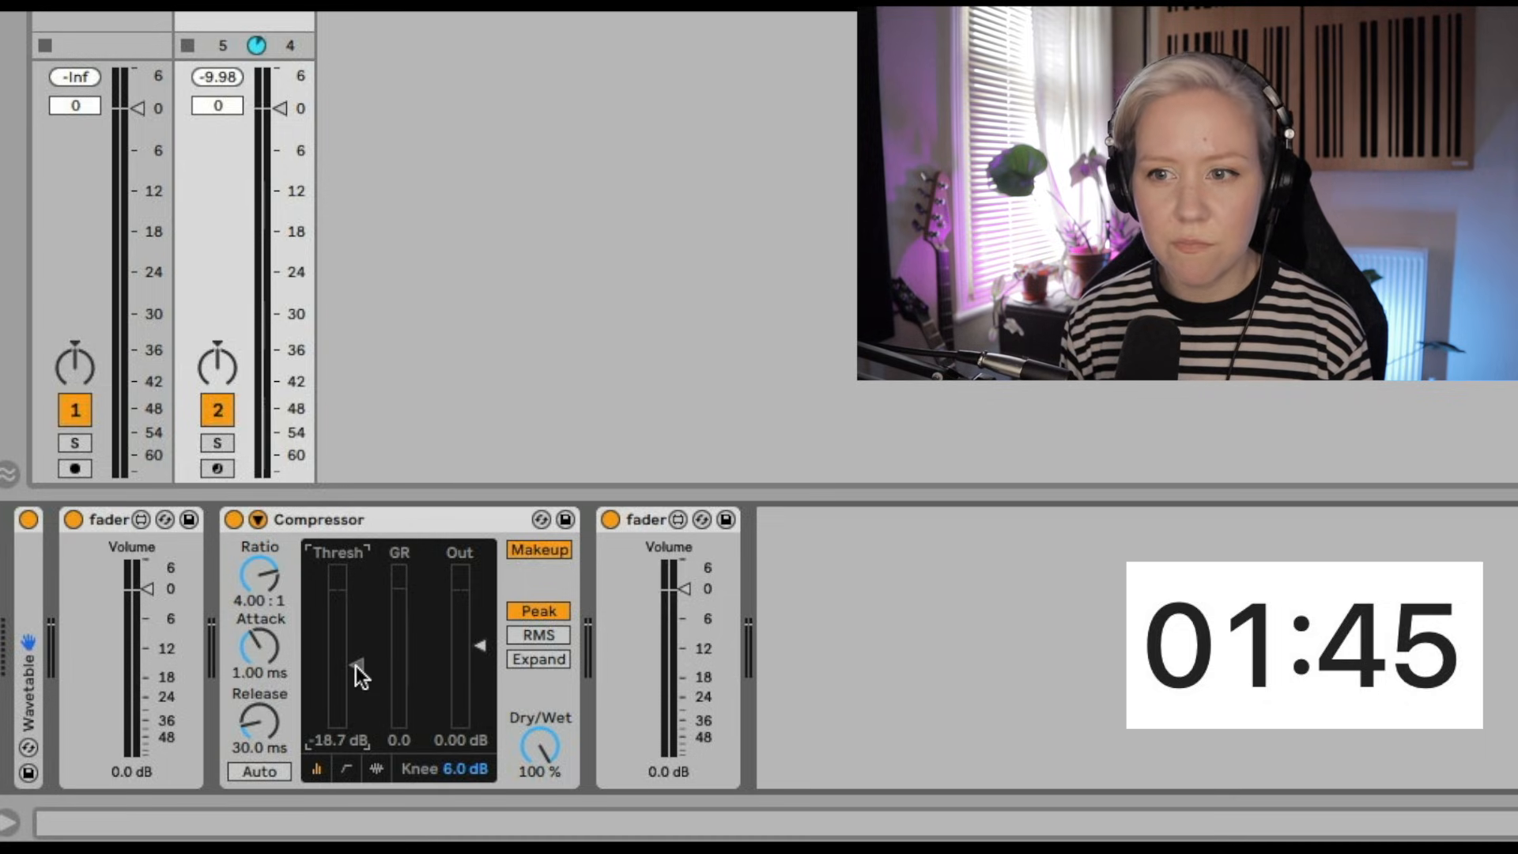
left_click_drag(359, 673, 359, 675)
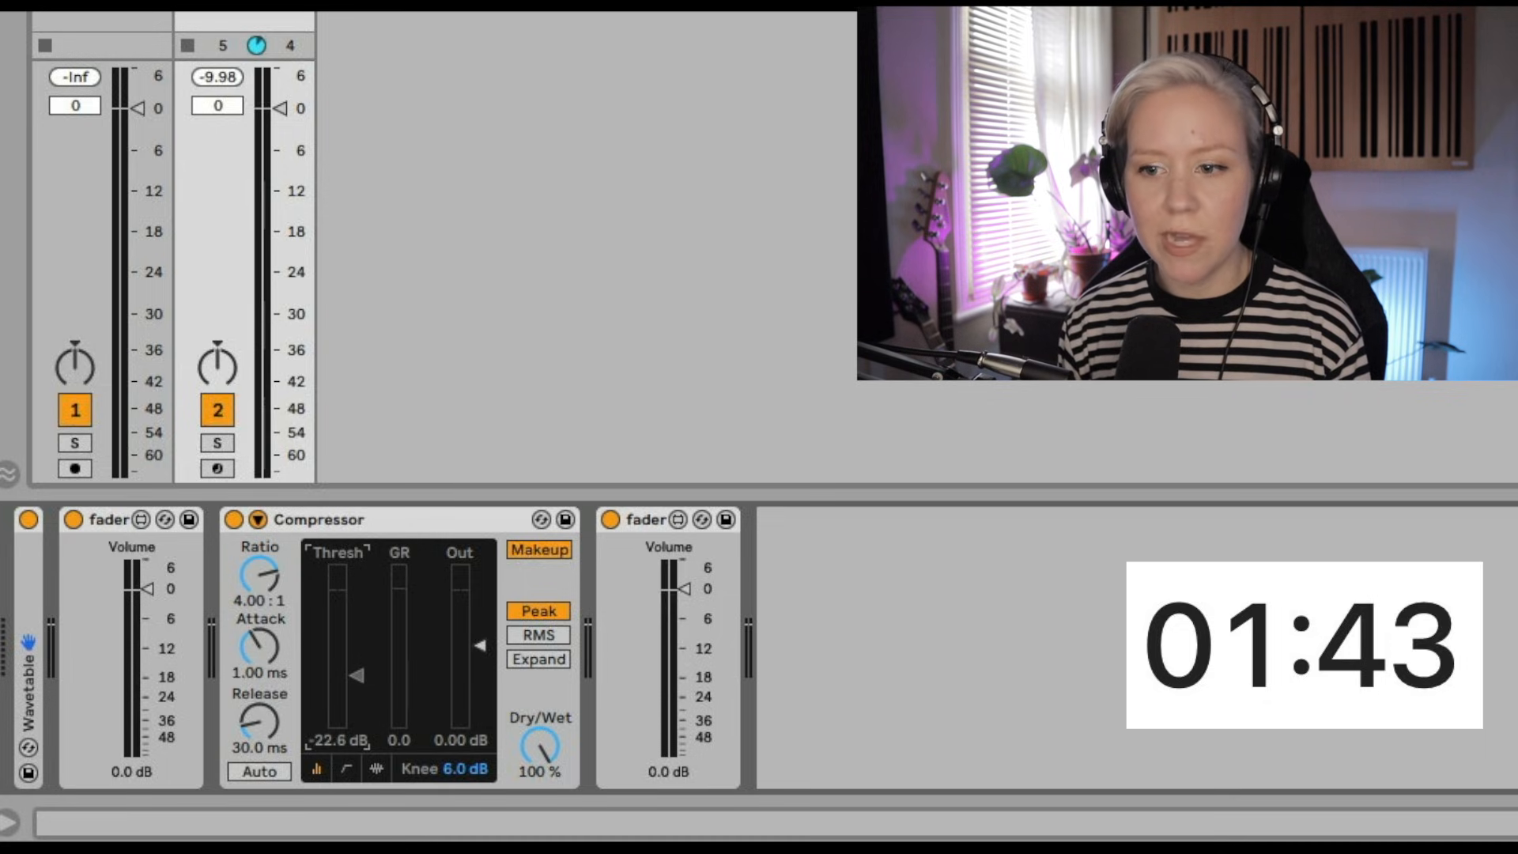
left_click_drag(359, 676, 360, 680)
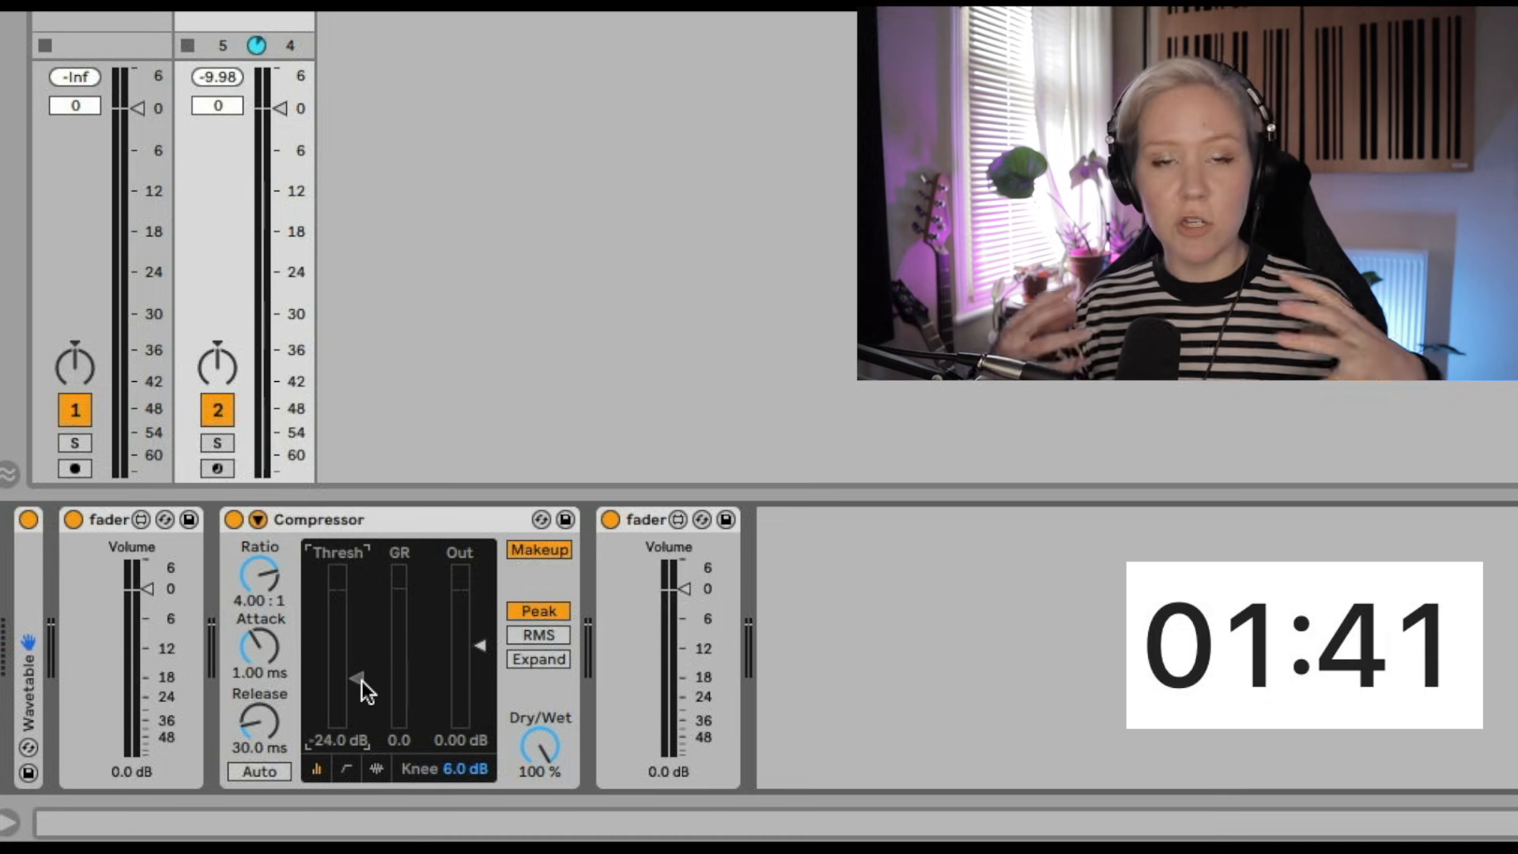
mouse_move(284, 554)
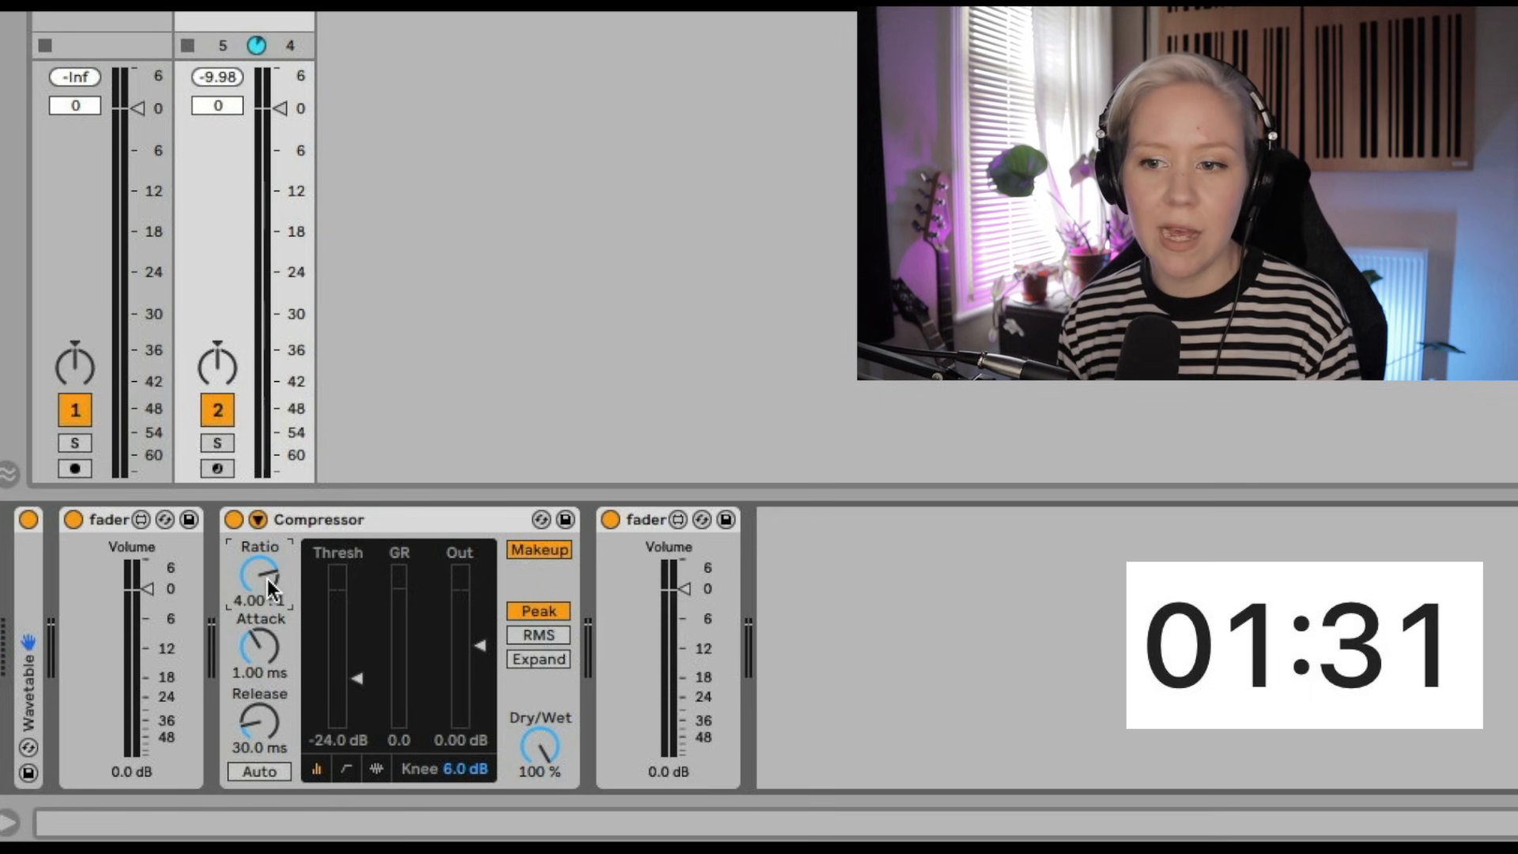
- Dip the Ratio to about 2:1, then raise it to roughly 6.63:1
left_click_drag(261, 576, 261, 620)
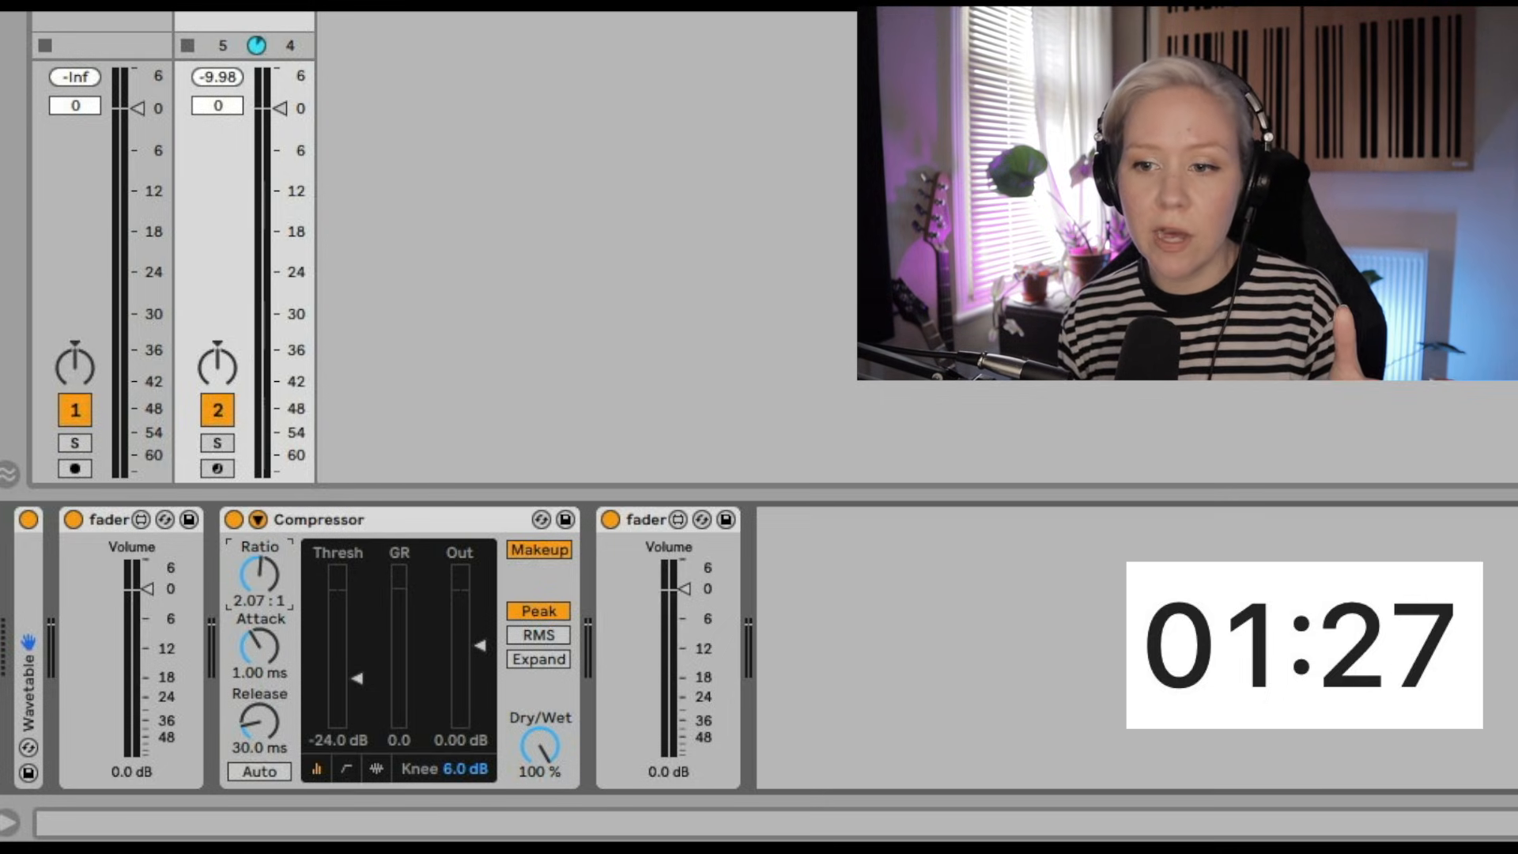
left_click_drag(257, 576, 256, 542)
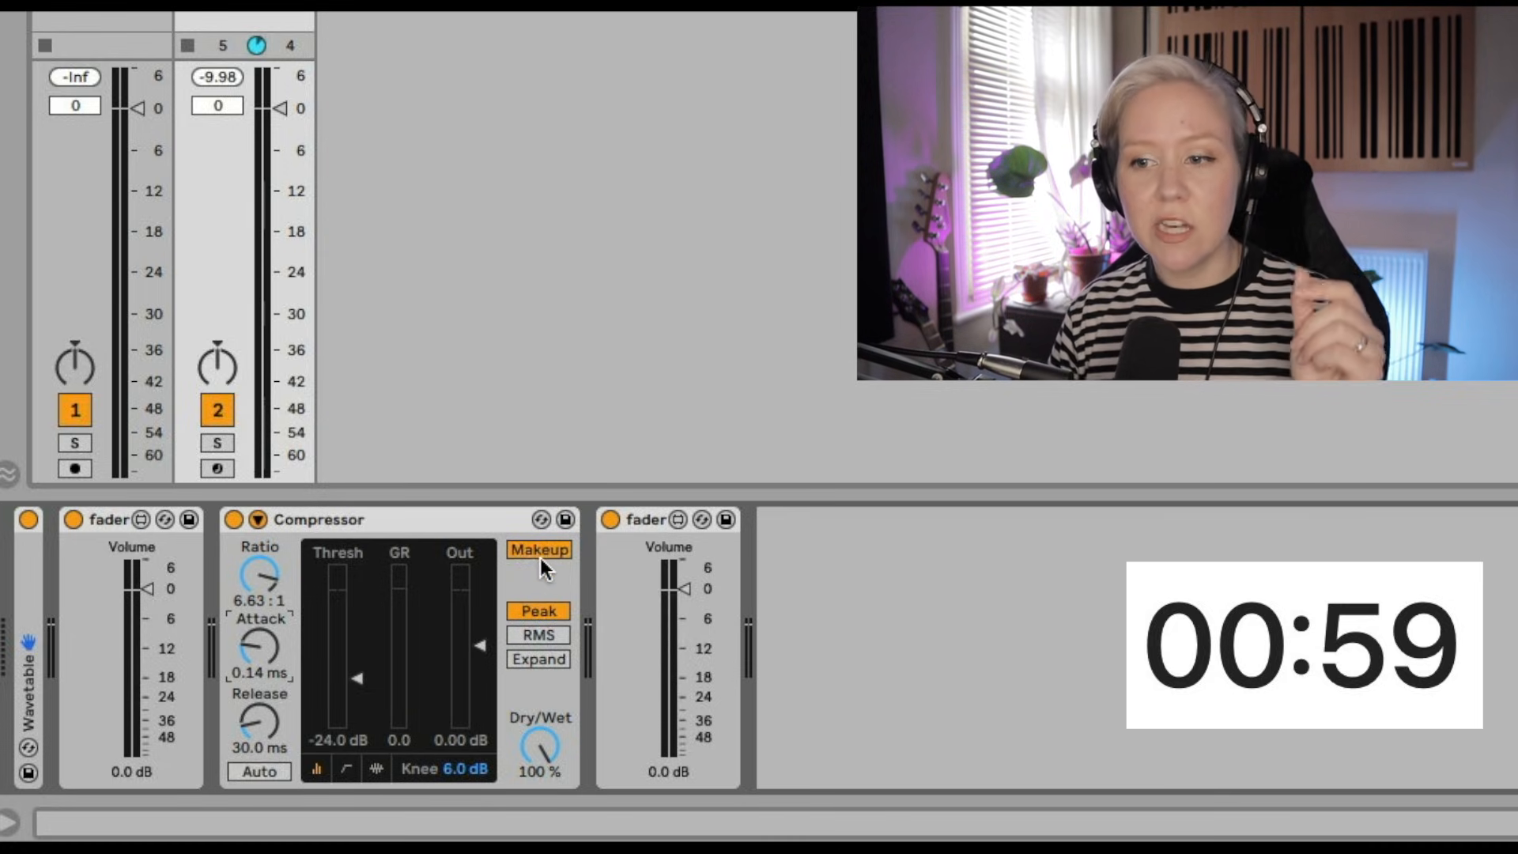
- Disable the Compressor's automatic Makeup gain
left_click(538, 549)
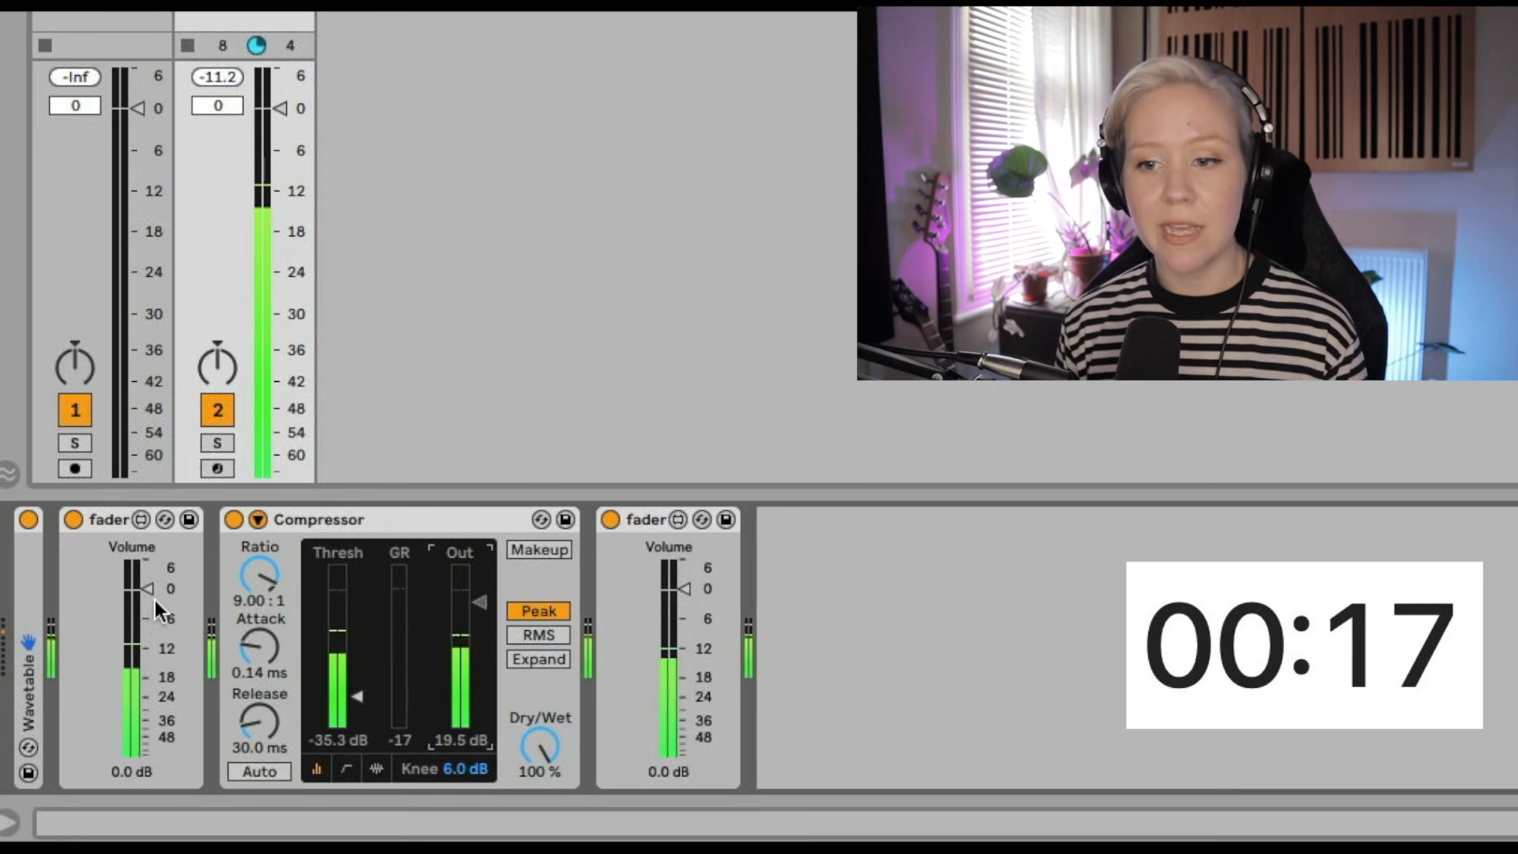
mouse_move(889, 661)
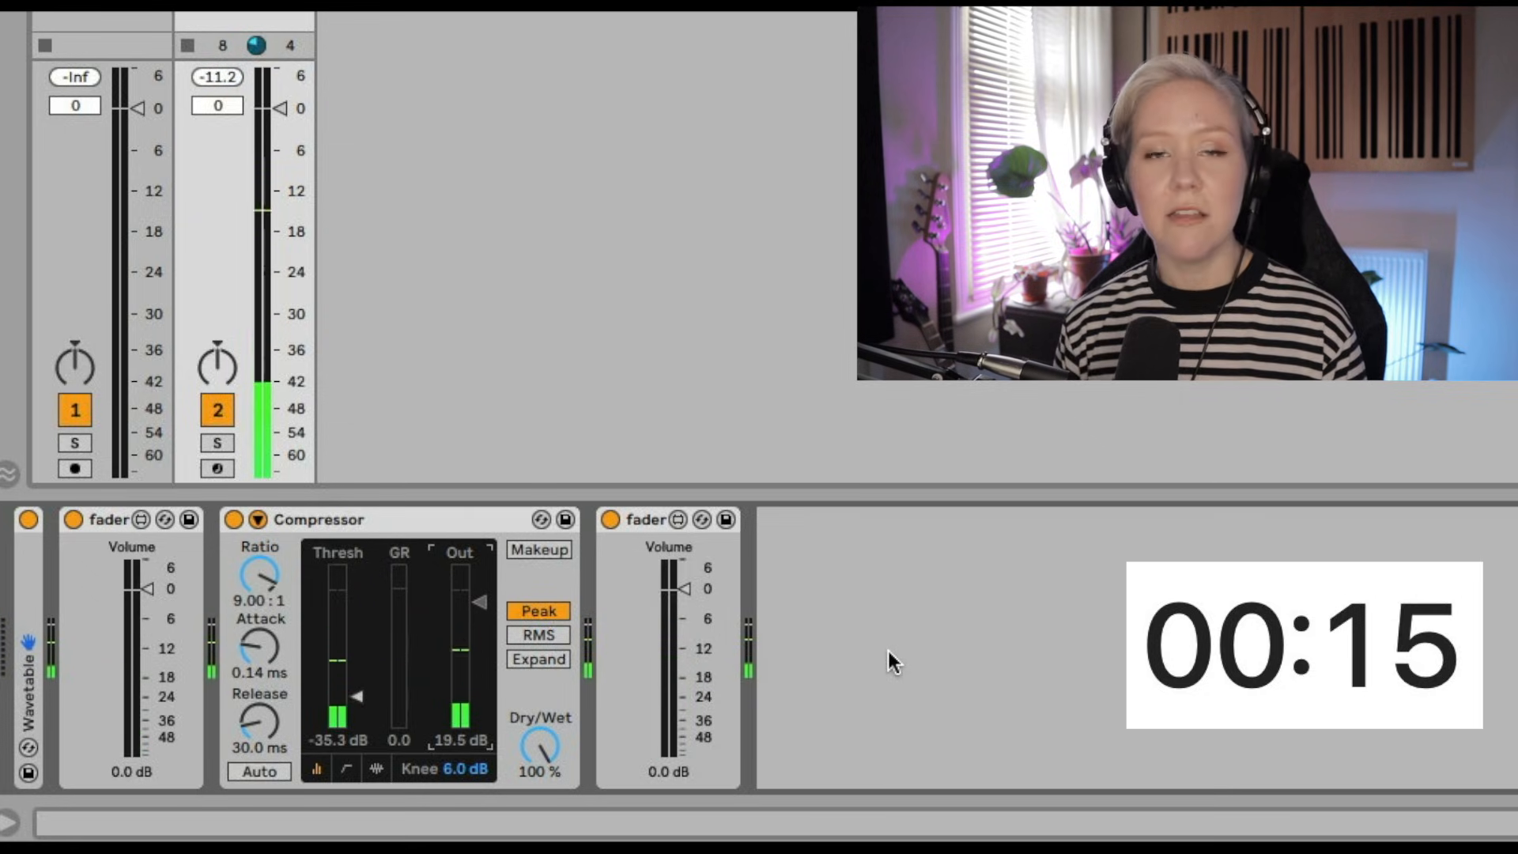